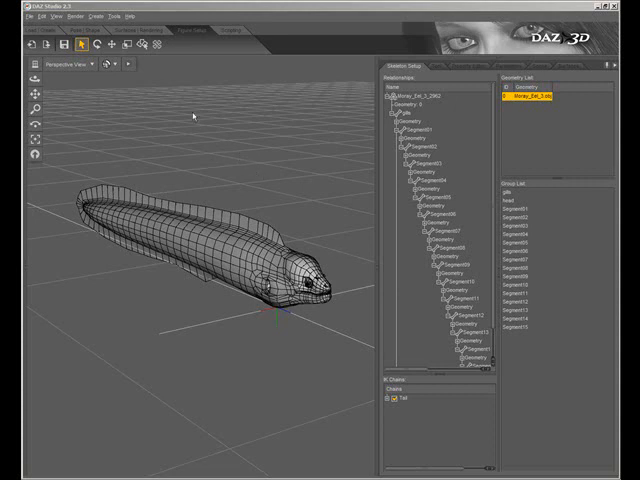
Select the eel figure and activate the Joint Editor in Figure Setup
left_click(158, 8)
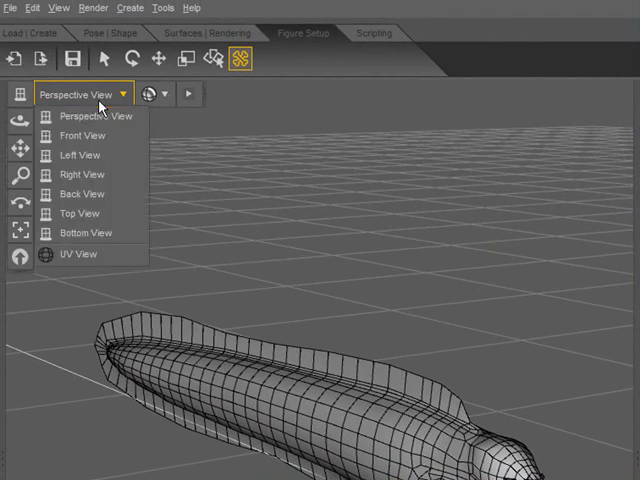
mouse_move(84, 174)
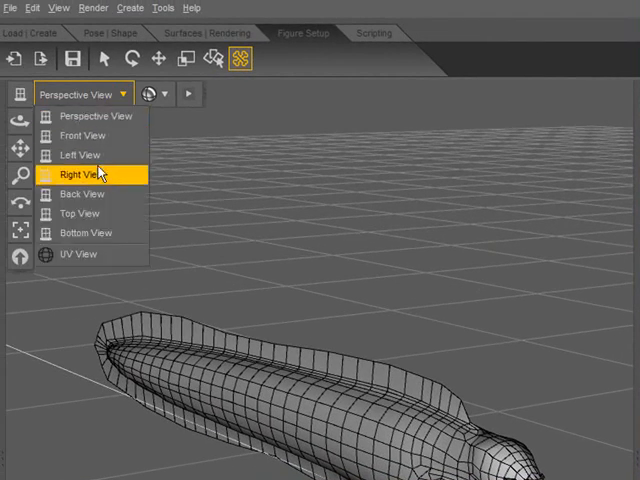
Switch the viewport to Right View to see the eel in profile
left_click(84, 176)
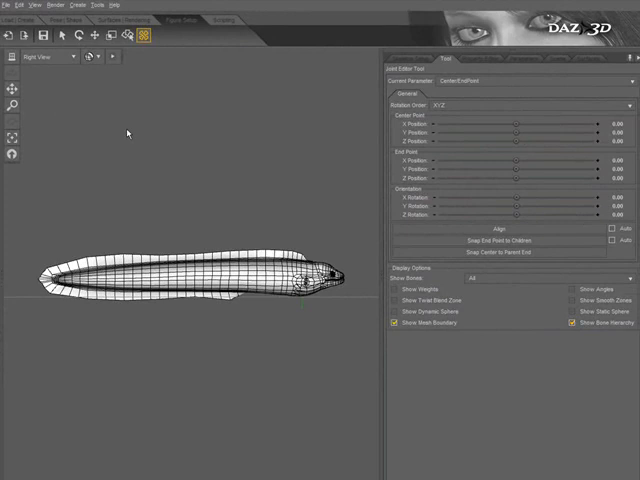
mouse_move(184, 158)
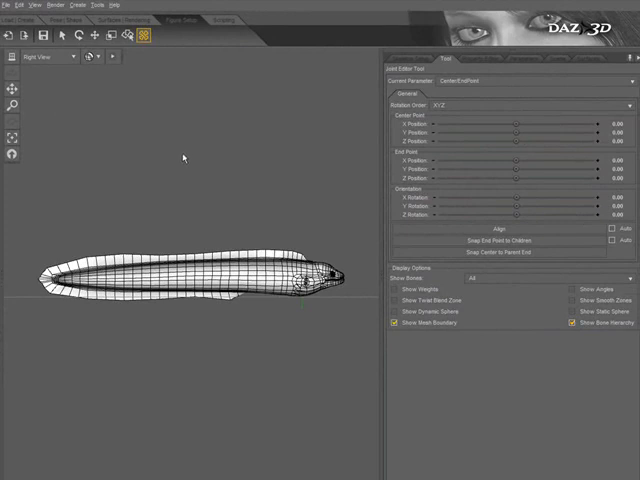
mouse_move(320, 218)
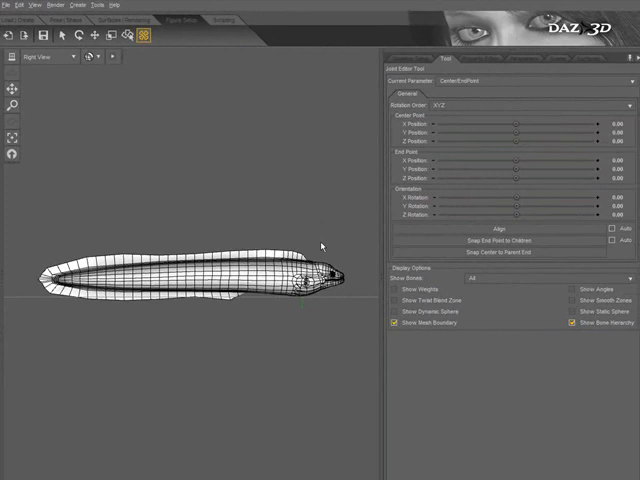
left_click(324, 276)
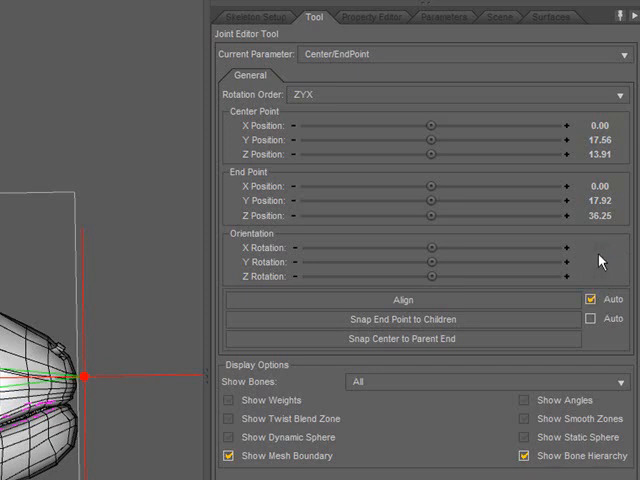
mouse_move(592, 300)
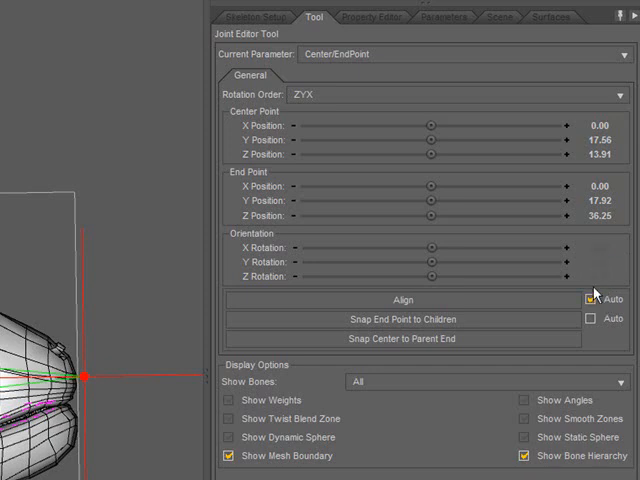
Align the head bone's orientation to its center-to-end axis with Auto on (X about -0.51)
left_click(588, 298)
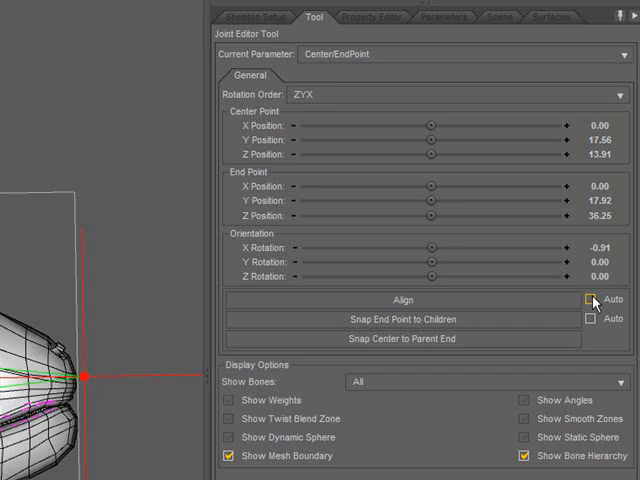
left_click(592, 298)
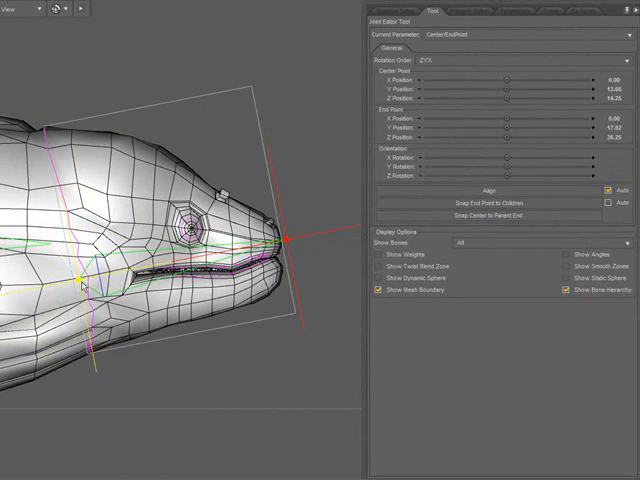
mouse_move(80, 284)
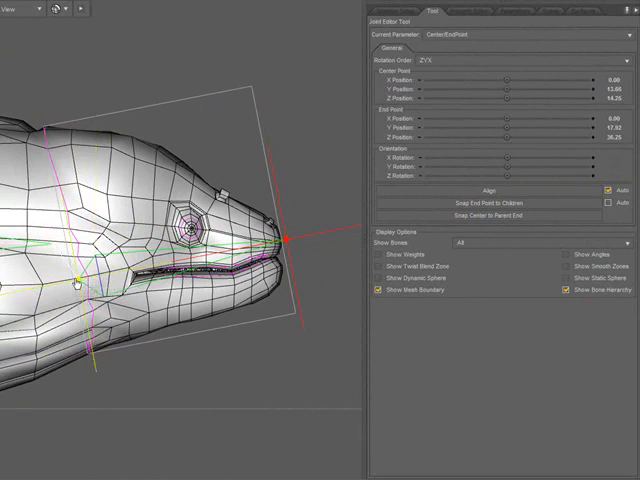
mouse_move(80, 284)
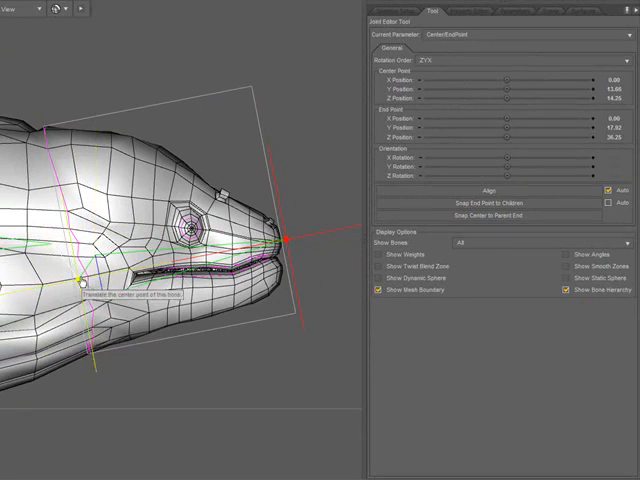